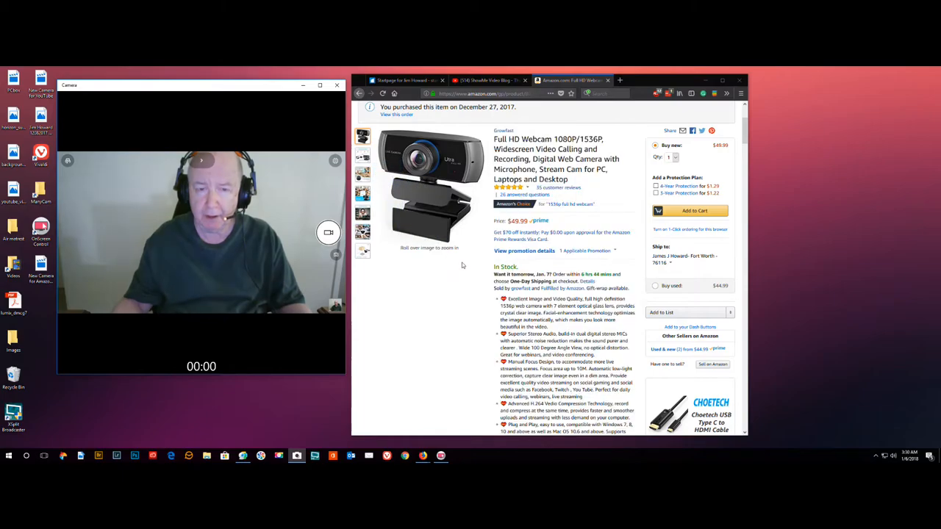
{"action": "mouse_move", "coordinate": [419, 299]}
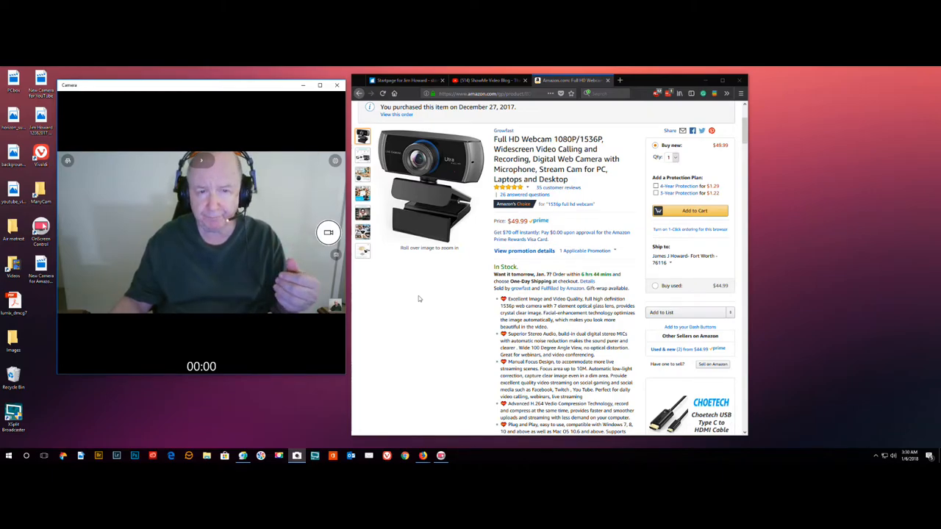
Step: Close the Firefox window showing the Amazon webcam listing
{"action": "left_click", "coordinate": [362, 155]}
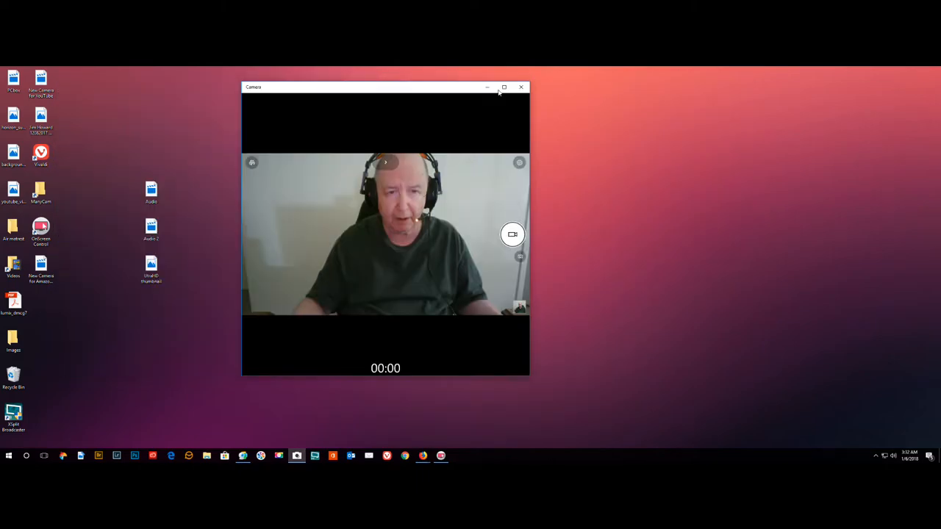
Step: Drag the Camera preview toward screen centre and select the Audio clip on the desktop
{"action": "left_click_drag", "start_coordinate": [367, 87], "coordinate": [503, 89]}
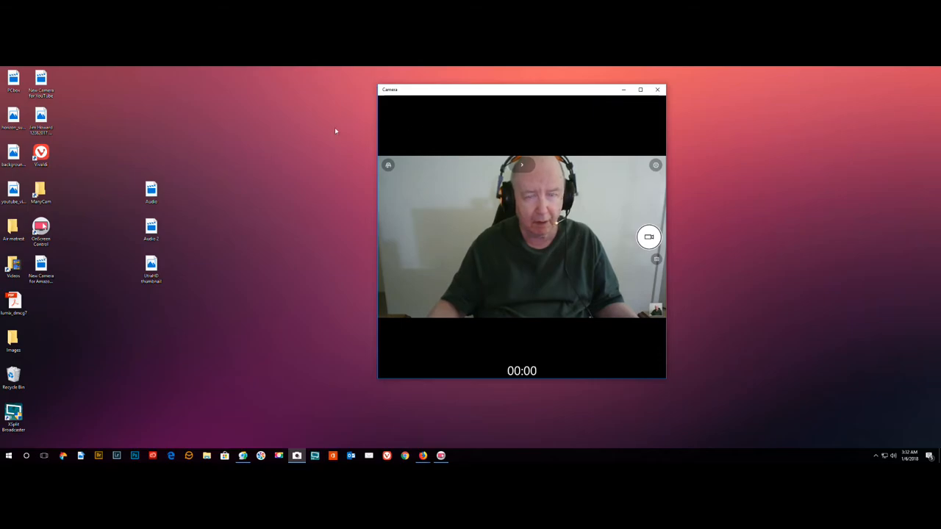
{"action": "left_click", "coordinate": [150, 191]}
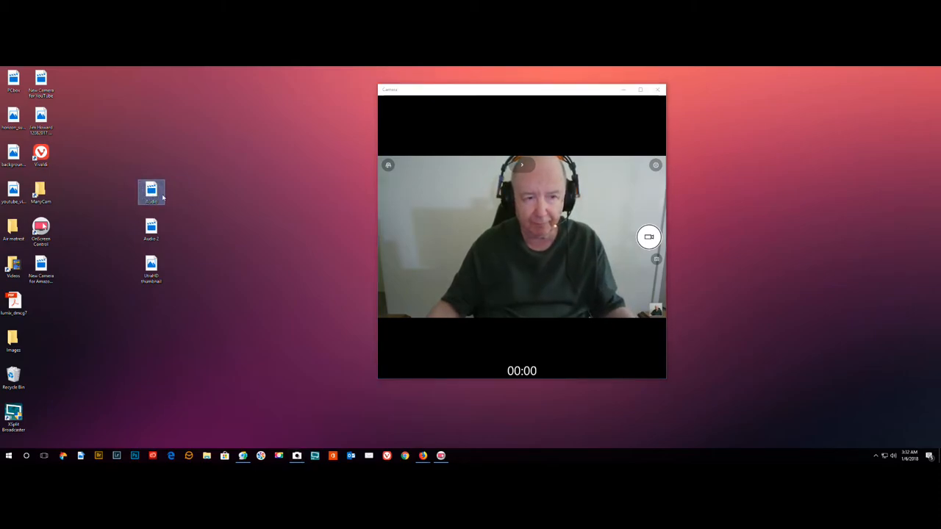
Step: Play the Audio sample clip in Movies & TV beside the Camera preview
{"action": "double_click", "coordinate": [151, 191]}
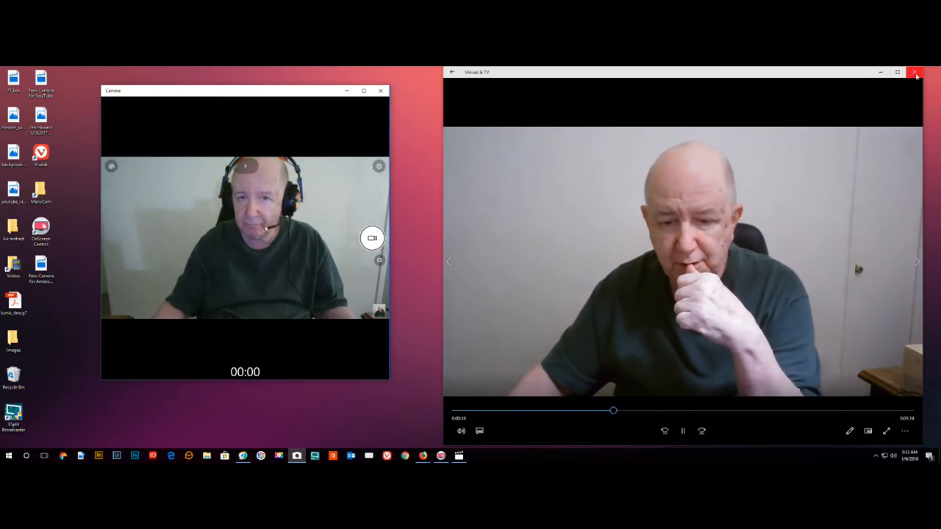
Step: Close the finished Audio clip and move the Camera preview to the left
{"action": "left_click", "coordinate": [916, 77]}
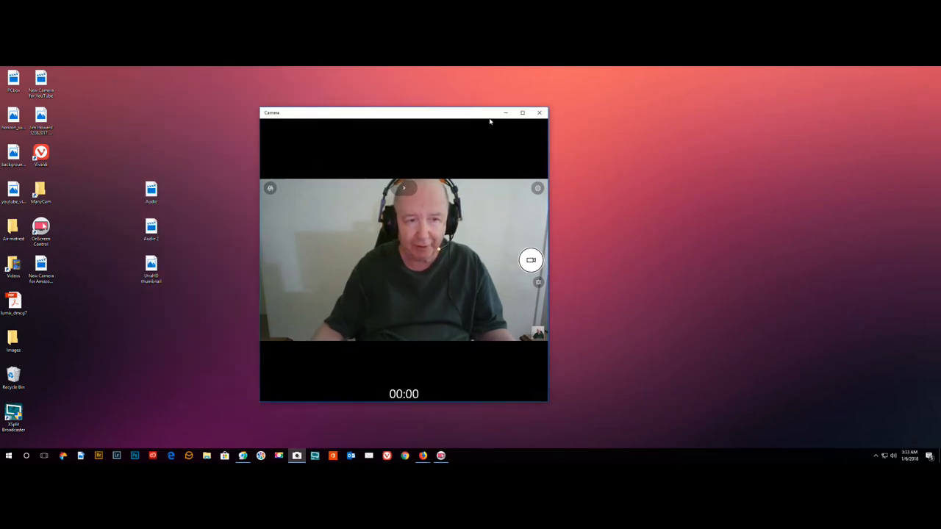
{"action": "left_click_drag", "start_coordinate": [380, 113], "coordinate": [522, 106]}
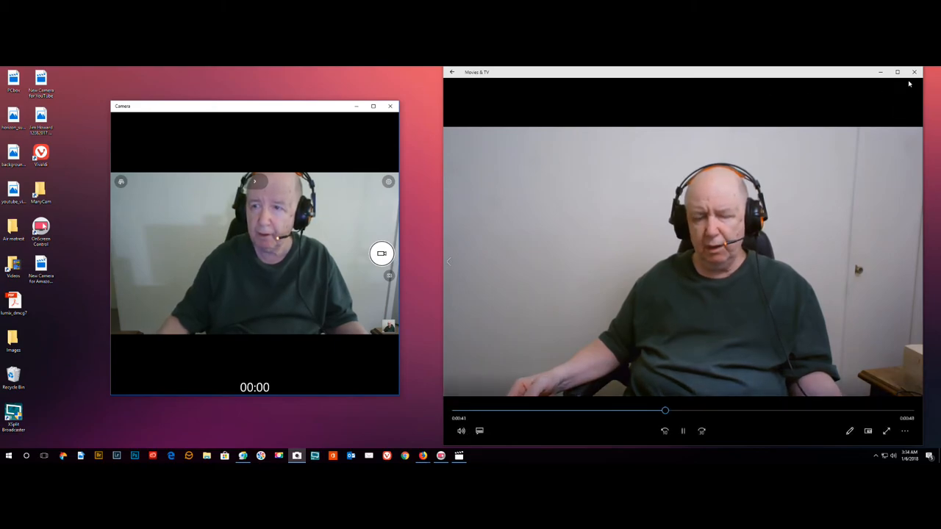
Step: Close the second clip, view UltraHD thumbnail.jpg in Photos, then return Camera left
{"action": "left_click", "coordinate": [914, 72]}
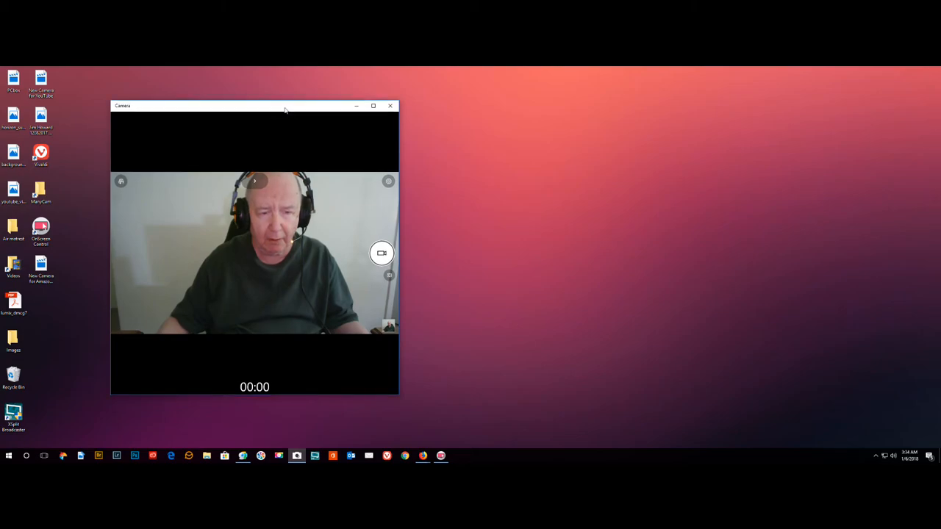
{"action": "left_click_drag", "start_coordinate": [285, 106], "coordinate": [689, 116]}
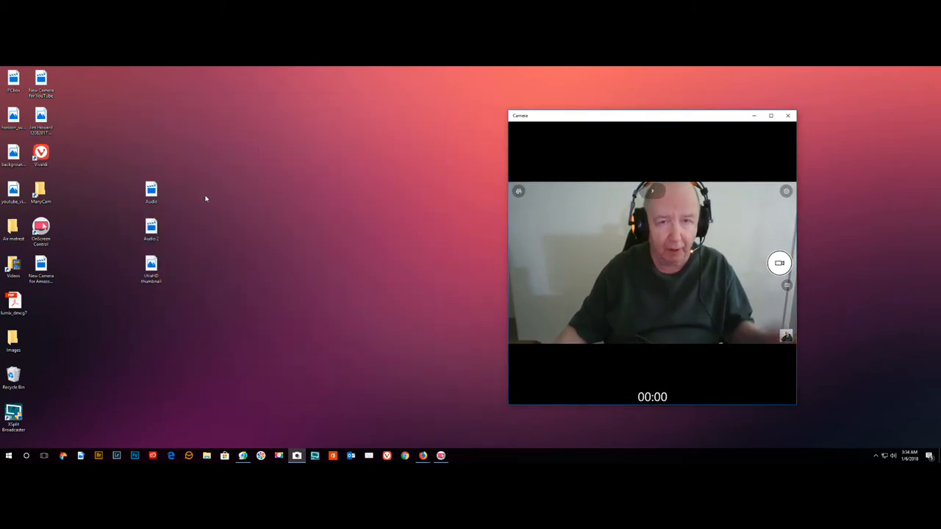
{"action": "left_click", "coordinate": [150, 267]}
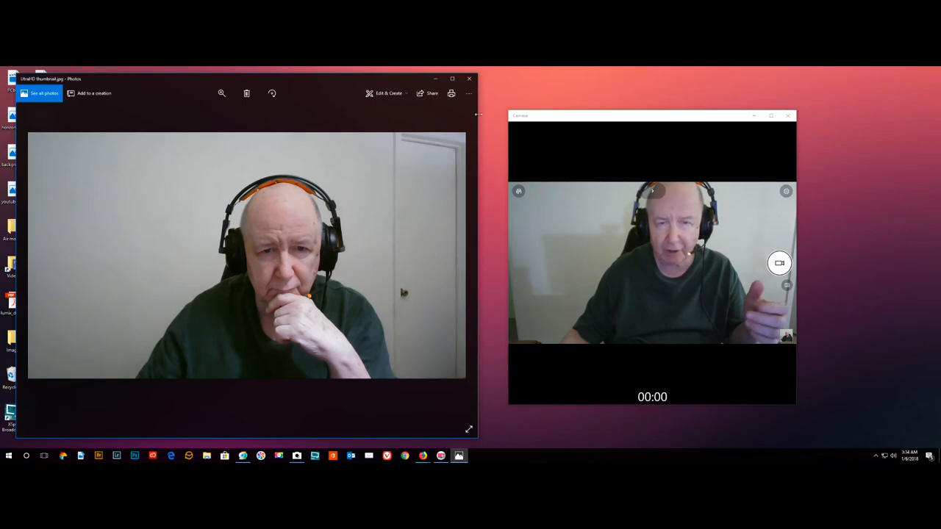
{"action": "mouse_move", "coordinate": [388, 94]}
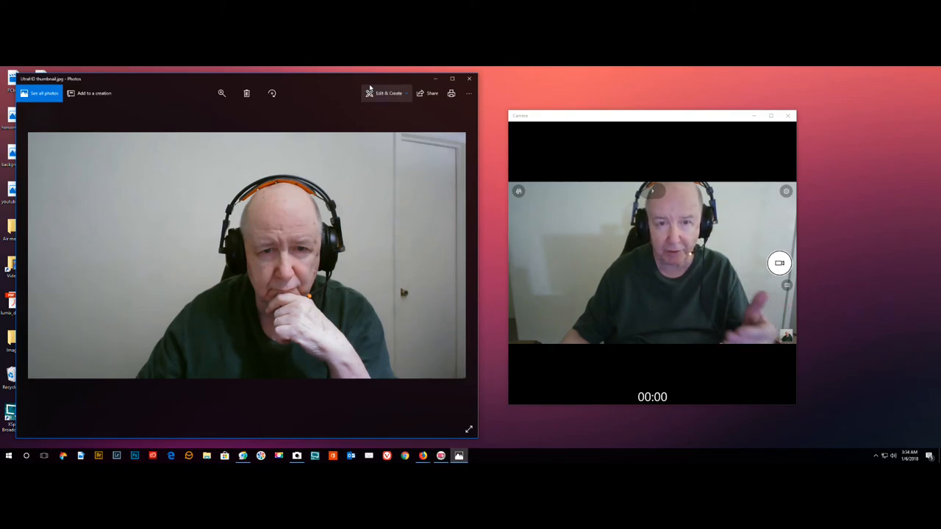
{"action": "left_click", "coordinate": [469, 79]}
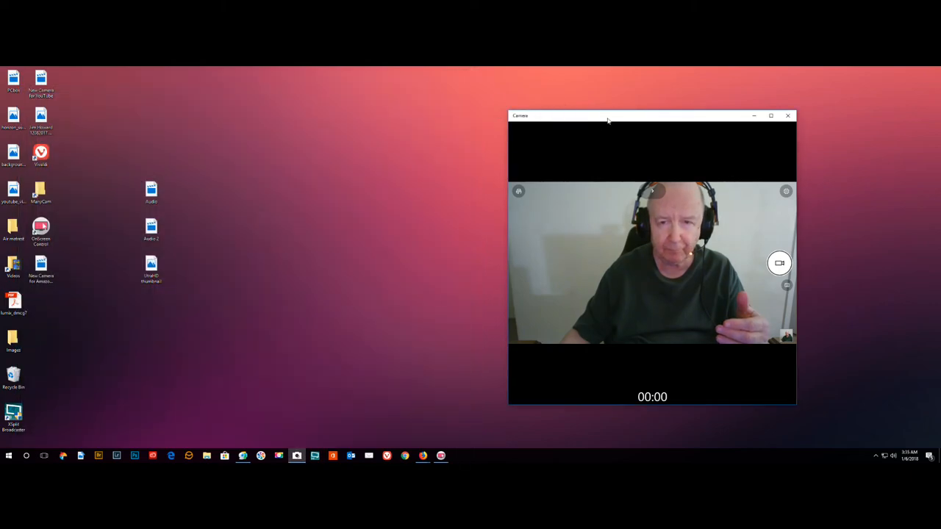
{"action": "left_click_drag", "start_coordinate": [607, 115], "coordinate": [238, 103]}
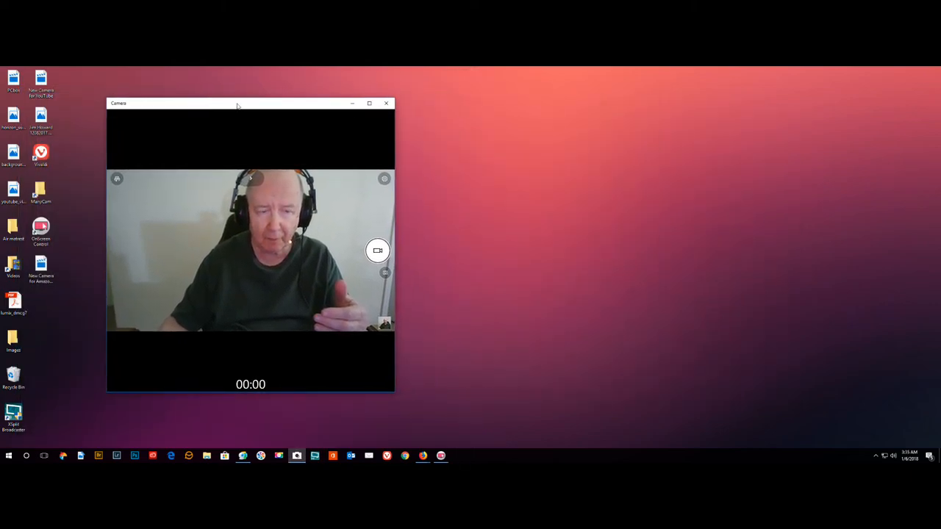